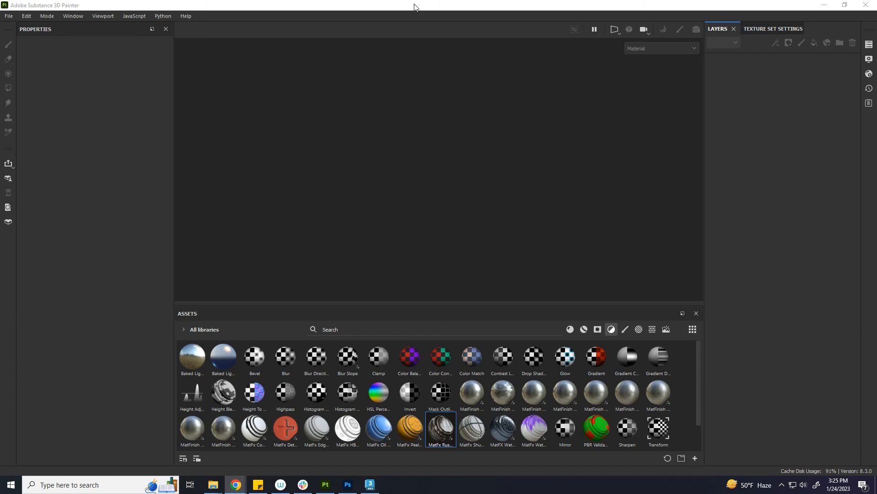
- Create a new Painter project using the bedbox_low mesh file
{"action": "left_click", "coordinate": [9, 16]}
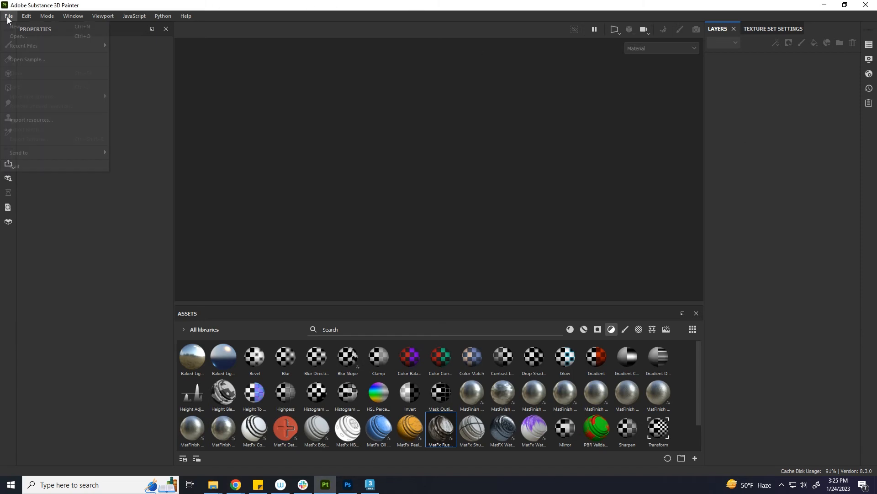
{"action": "left_click", "coordinate": [15, 26]}
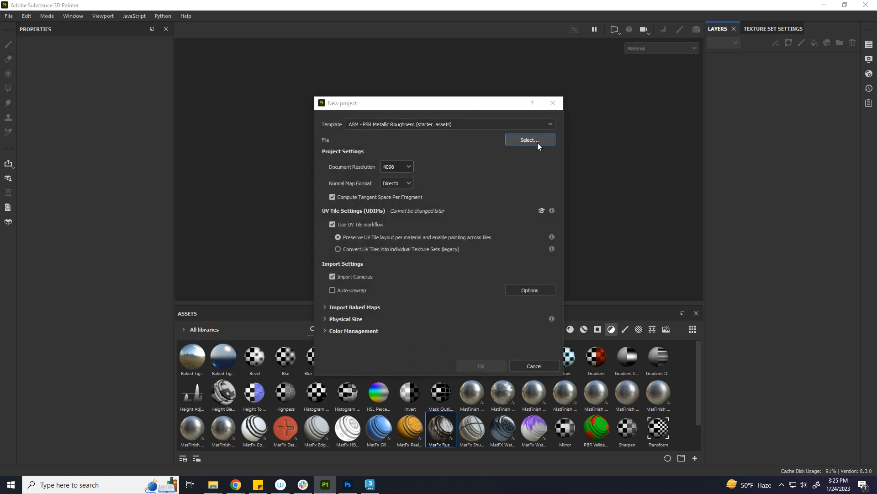
{"action": "left_click", "coordinate": [528, 139]}
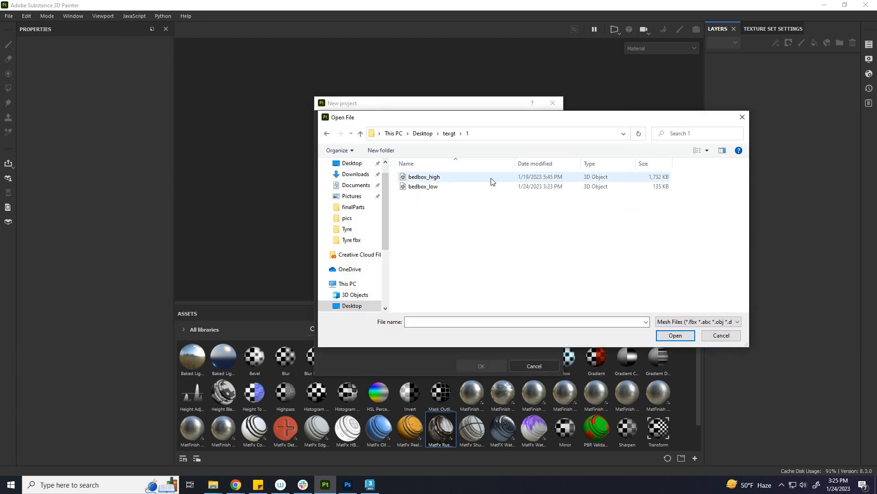
{"action": "left_click", "coordinate": [422, 187]}
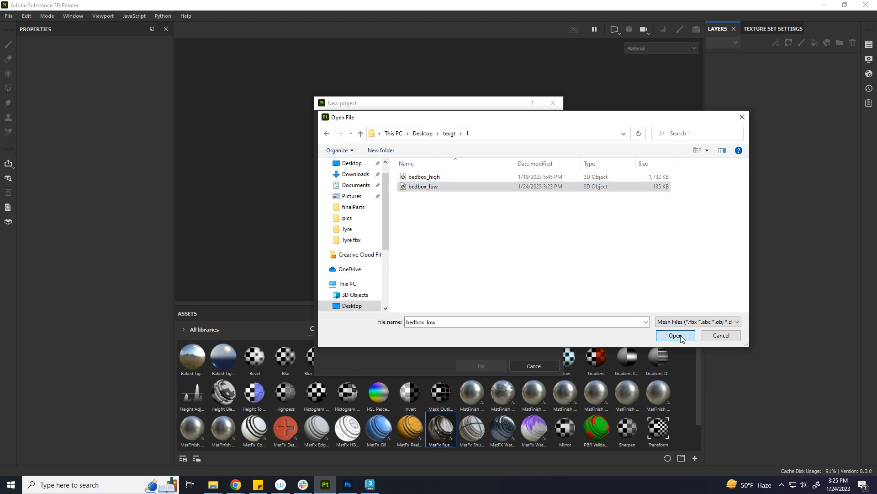
{"action": "left_click", "coordinate": [675, 336]}
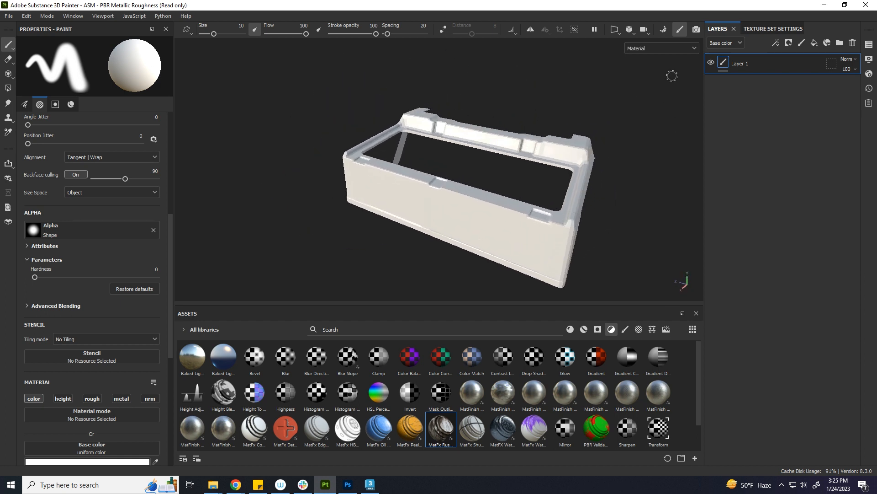
- Show the bedbox Texture Set Settings with 4096 size, channels and mesh maps
{"action": "left_click", "coordinate": [773, 28]}
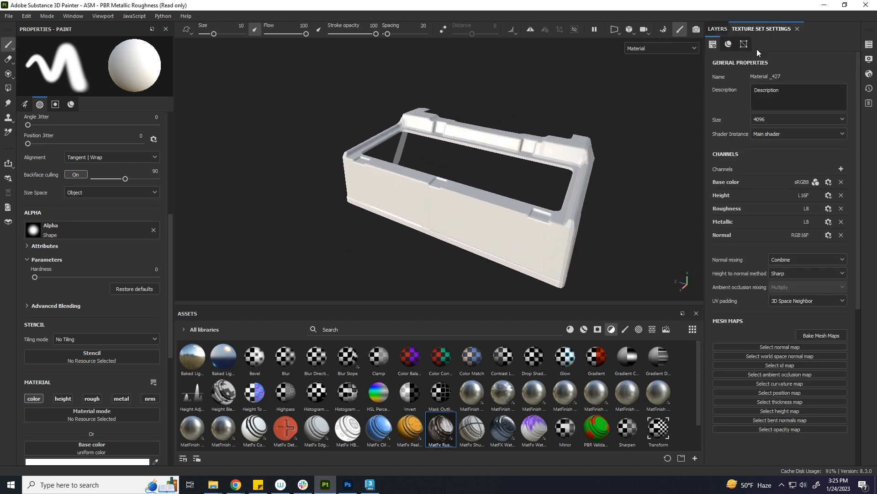
{"action": "mouse_move", "coordinate": [820, 335]}
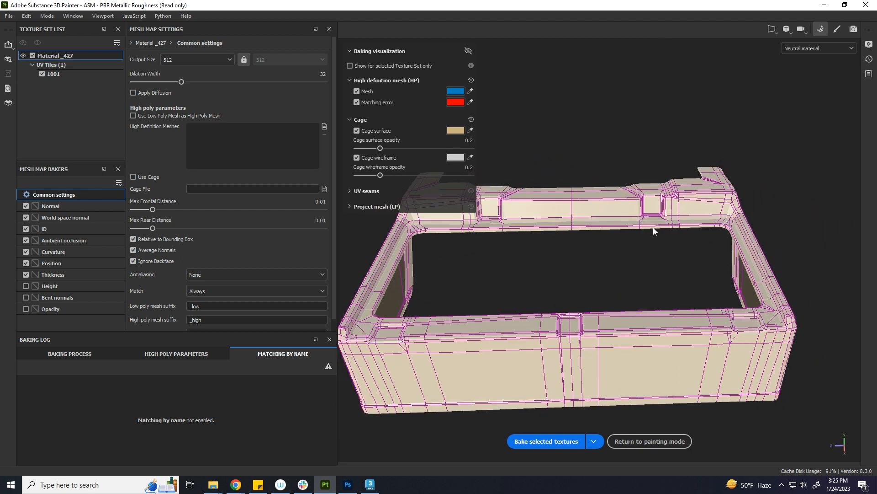
- Zoom on the bedbox front corner, expand UV seams visualization, then switch to 3ds Max
{"action": "left_click_drag", "start_coordinate": [655, 231], "coordinate": [752, 250]}
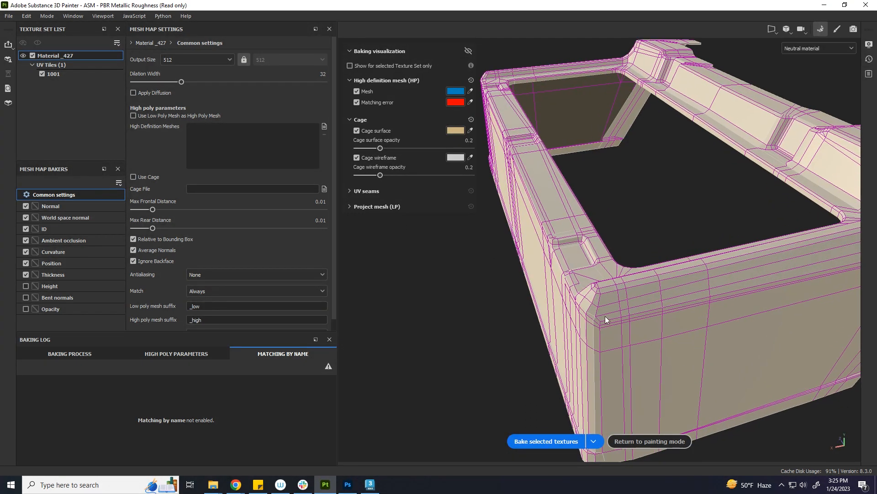
{"action": "mouse_move", "coordinate": [618, 331]}
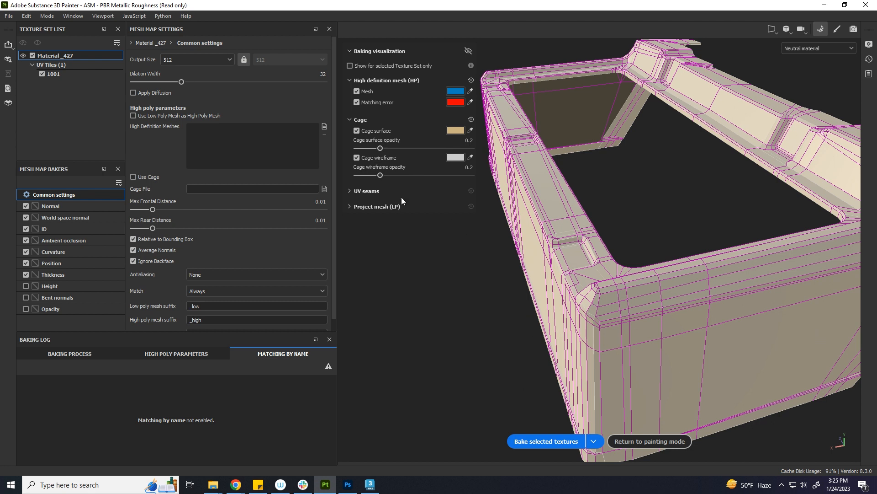
{"action": "left_click", "coordinate": [363, 191]}
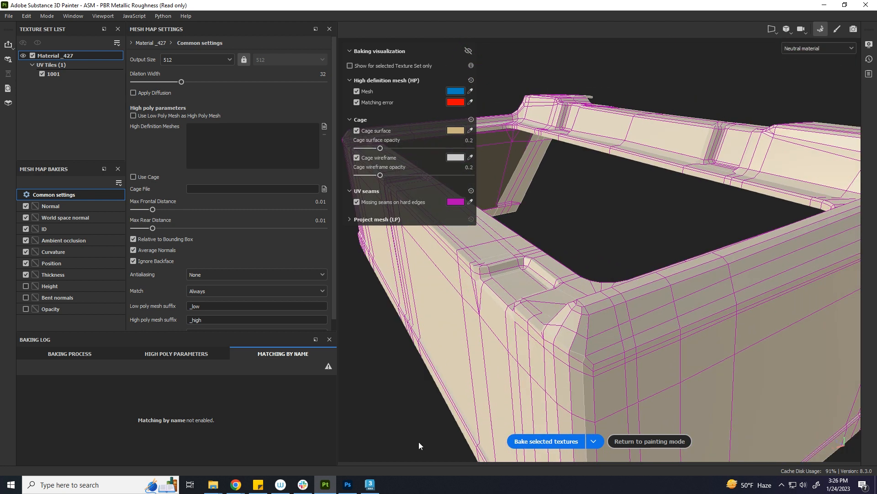
{"action": "left_click", "coordinate": [368, 484]}
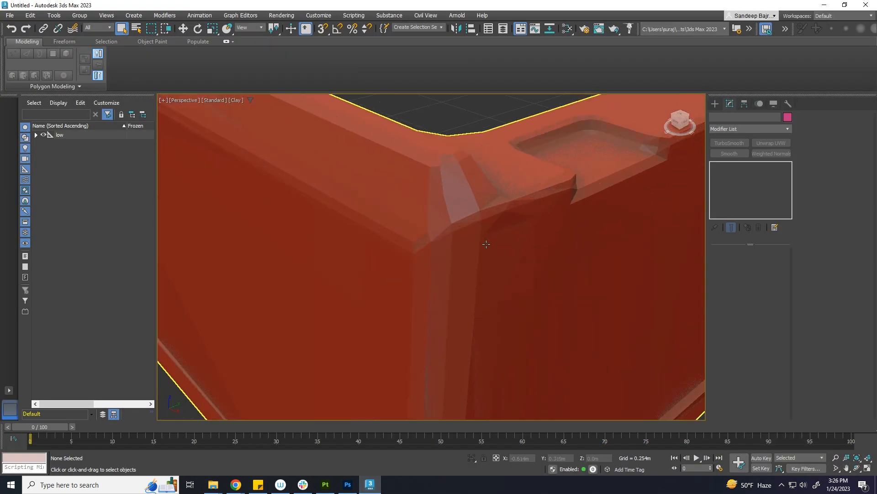
{"action": "left_click_drag", "start_coordinate": [486, 244], "coordinate": [456, 244]}
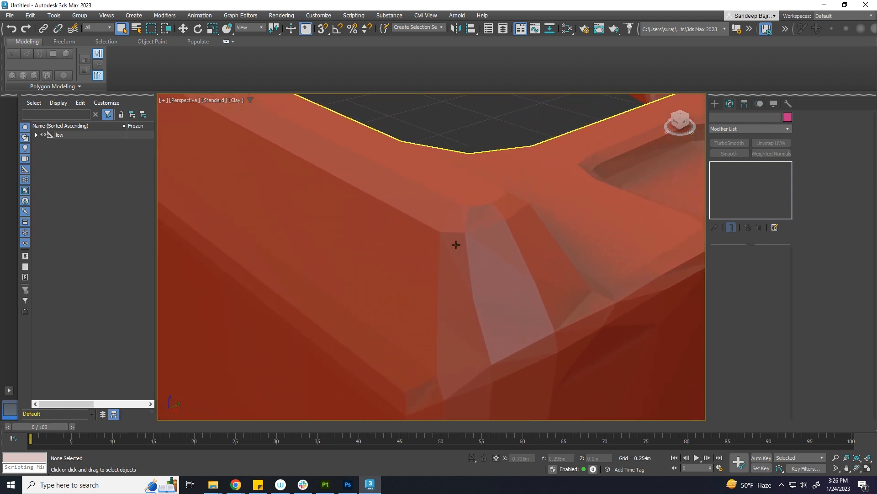
{"action": "mouse_move", "coordinate": [495, 213]}
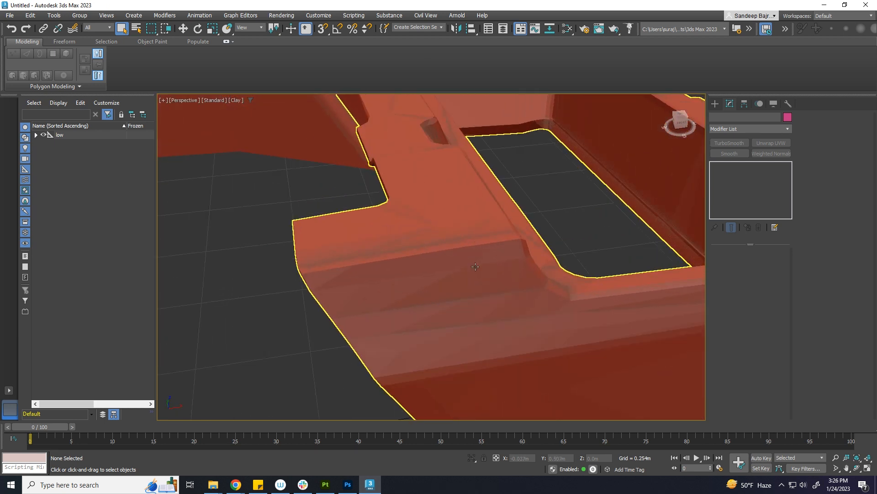
{"action": "left_click", "coordinate": [325, 485]}
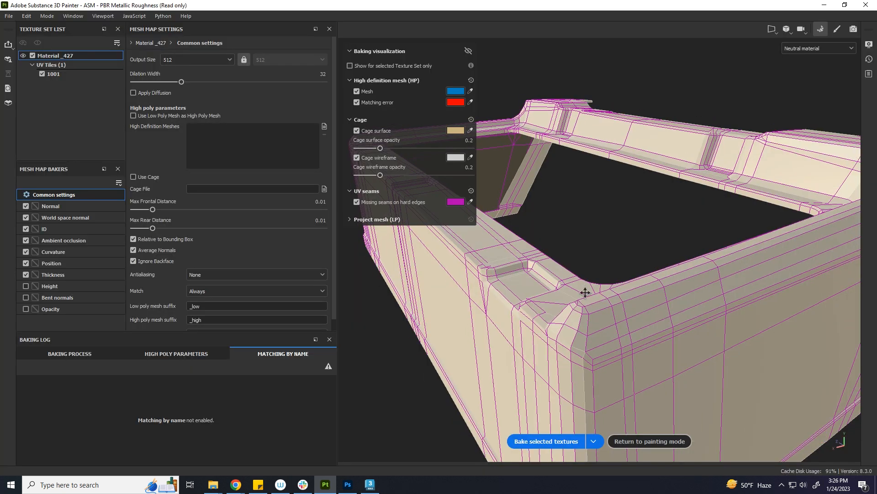
{"action": "left_click_drag", "start_coordinate": [585, 293], "coordinate": [599, 220]}
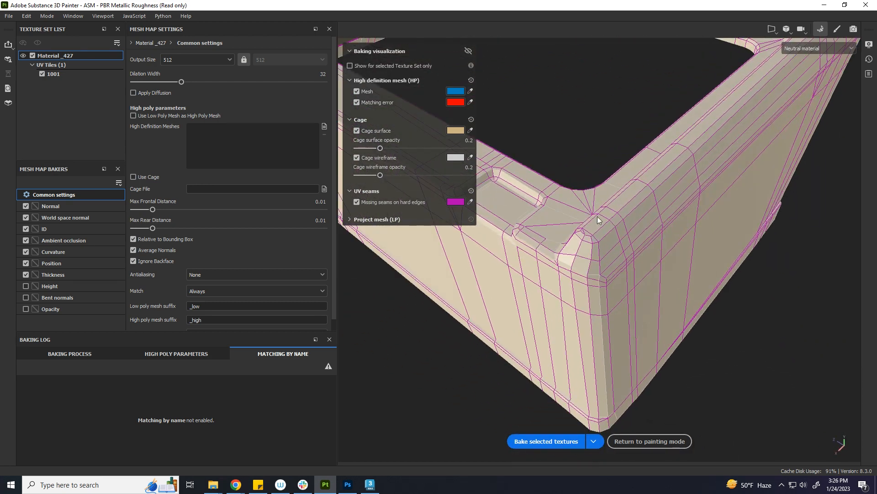
{"action": "left_click_drag", "start_coordinate": [598, 219], "coordinate": [766, 200]}
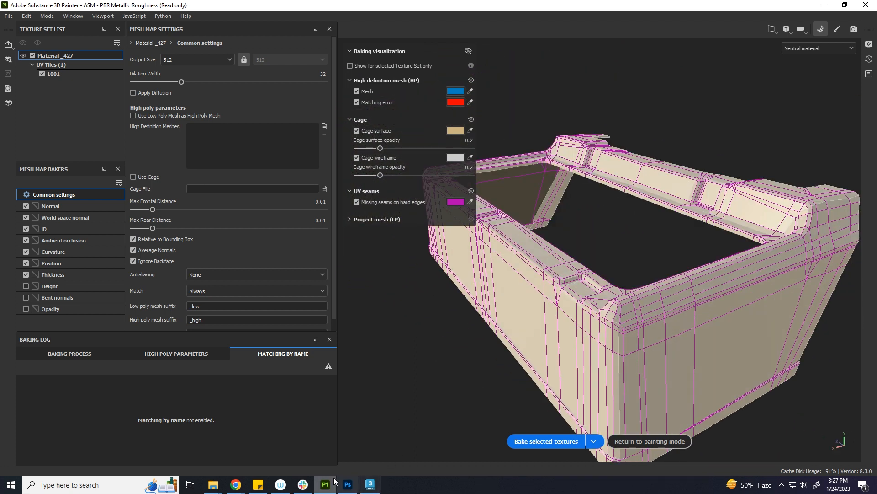
{"action": "left_click", "coordinate": [369, 484]}
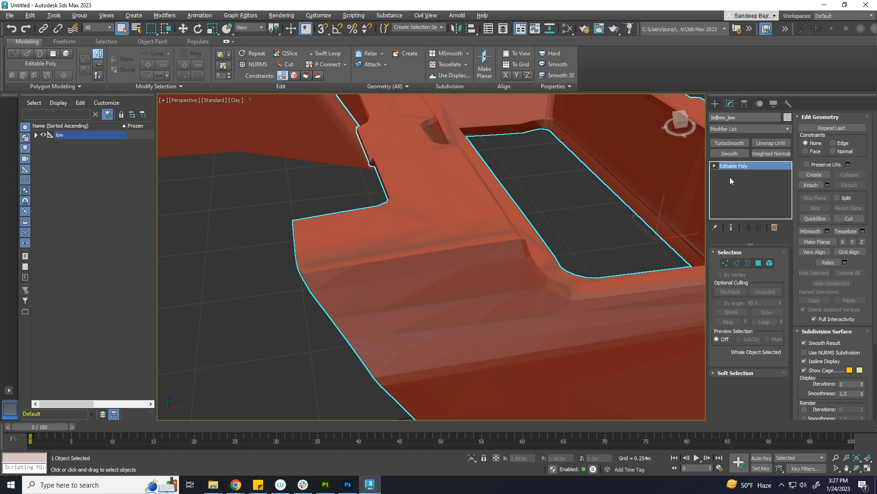
- Give bdbox_low a Smooth modifier with Auto Smooth at 30 degrees
{"action": "left_click", "coordinate": [728, 154]}
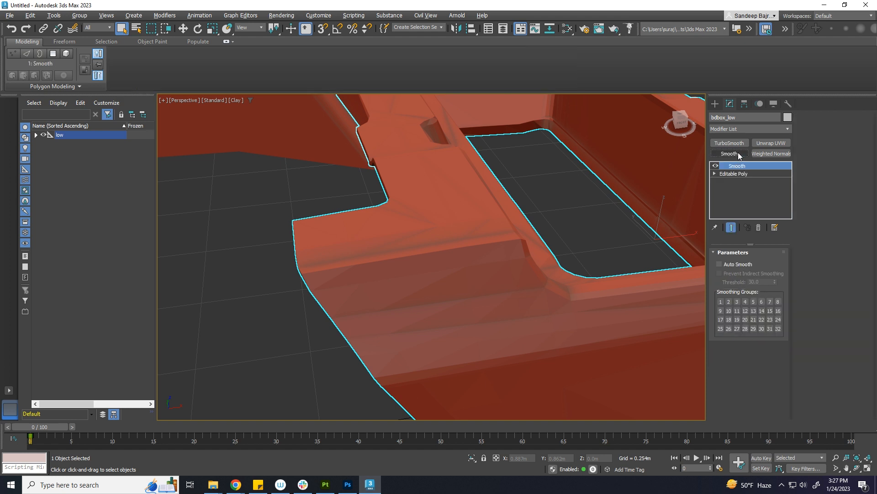
{"action": "left_click", "coordinate": [720, 264]}
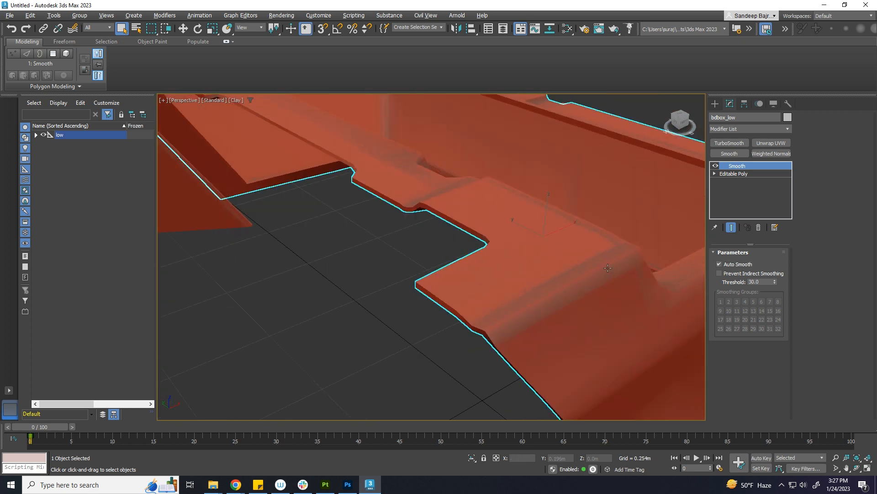
{"action": "mouse_move", "coordinate": [359, 392]}
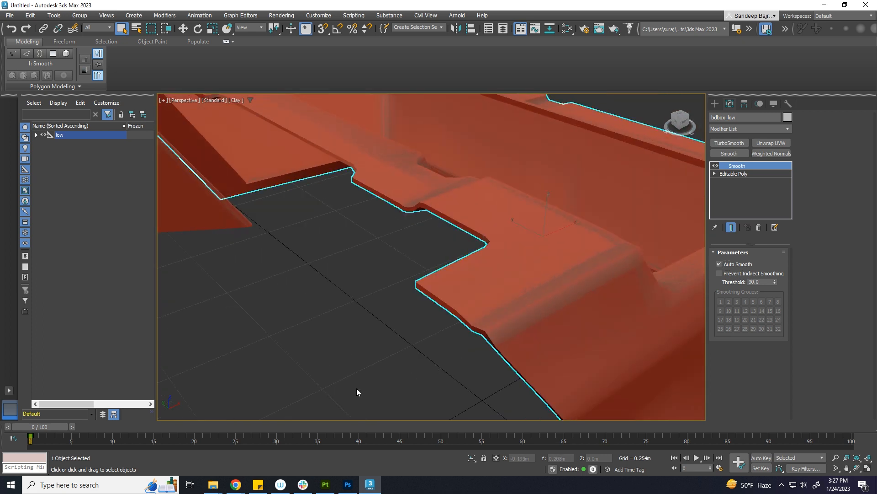
{"action": "left_click", "coordinate": [324, 484]}
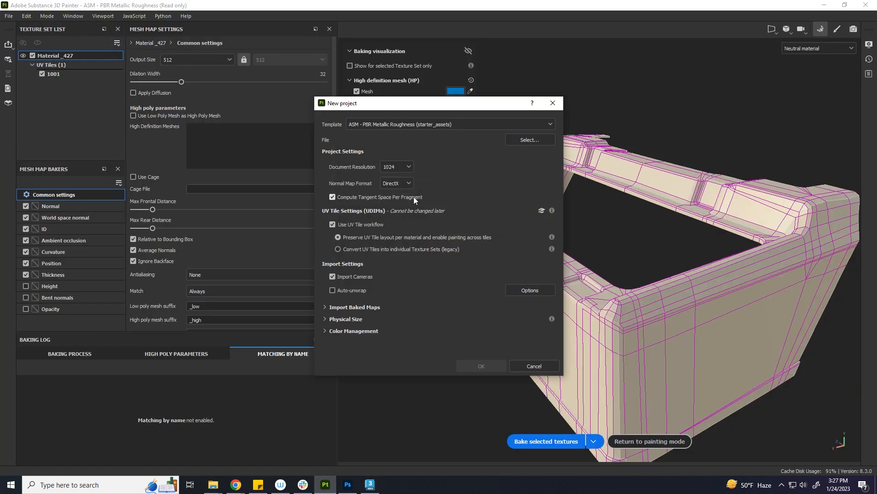
- Replace the current project with a new bedbox_low project, discarding unsaved changes
{"action": "left_click", "coordinate": [395, 166]}
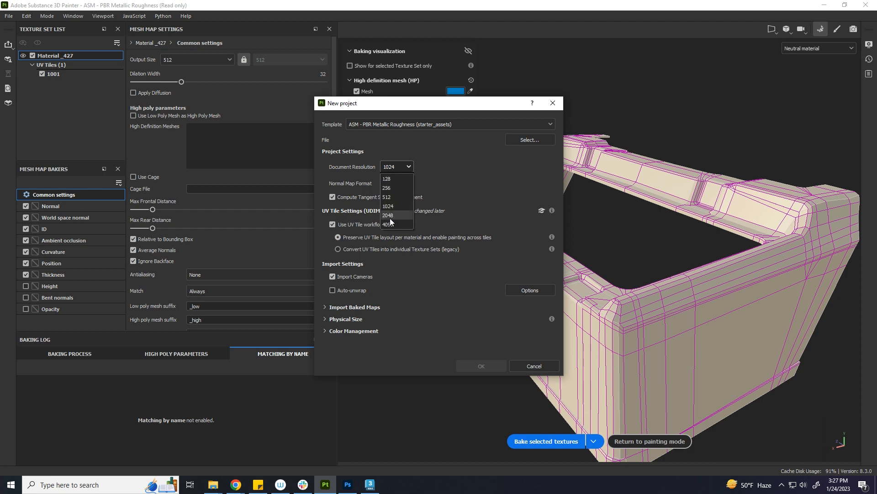
{"action": "left_click", "coordinate": [529, 140]}
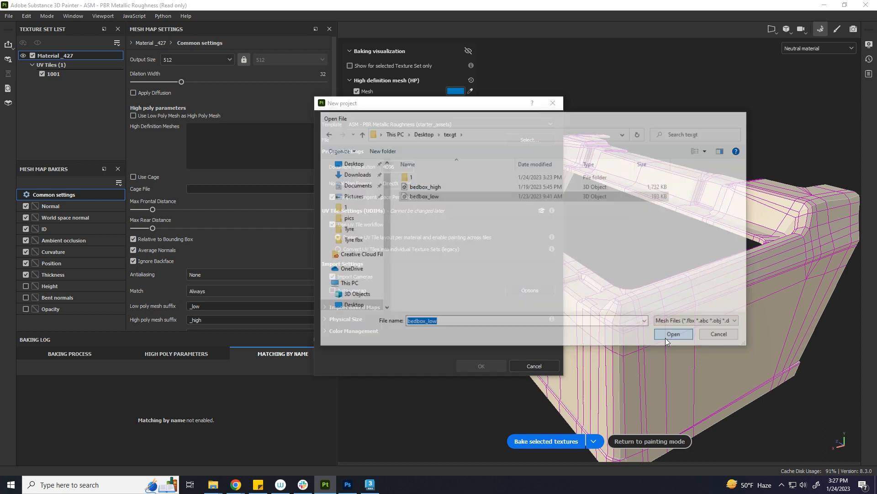
{"action": "left_click", "coordinate": [673, 334]}
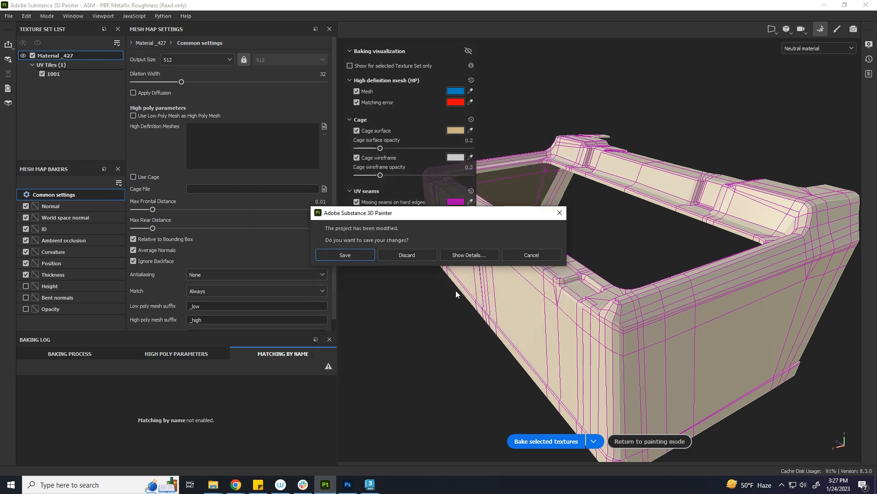
{"action": "left_click", "coordinate": [407, 255]}
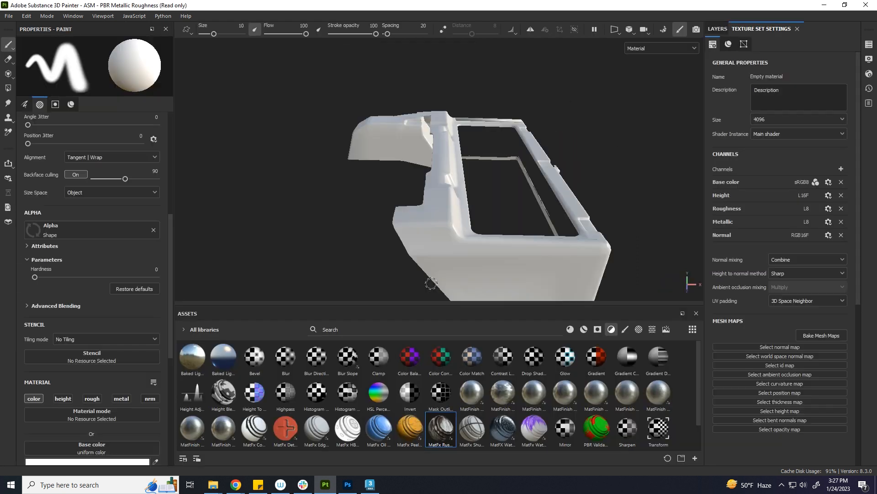
- Orbit around the bedbox rim, then enter Bake Mesh Maps mode
{"action": "left_click_drag", "start_coordinate": [431, 282], "coordinate": [500, 193]}
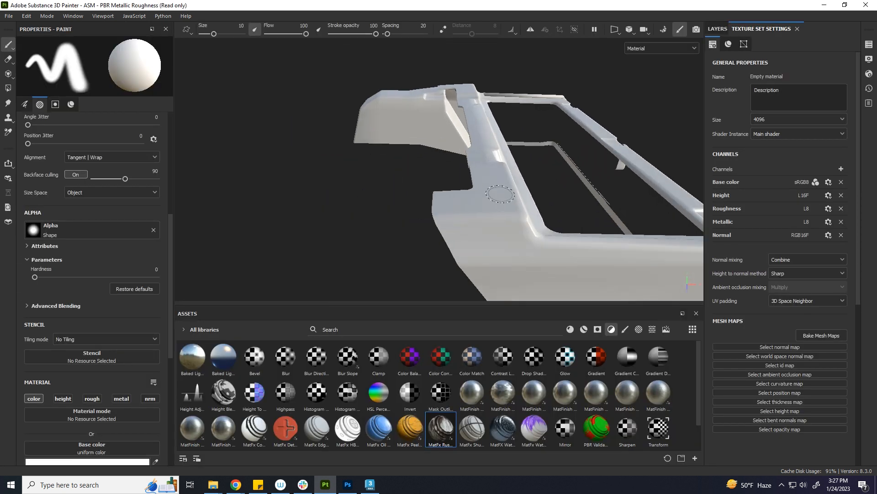
{"action": "left_click_drag", "start_coordinate": [501, 193], "coordinate": [549, 233]}
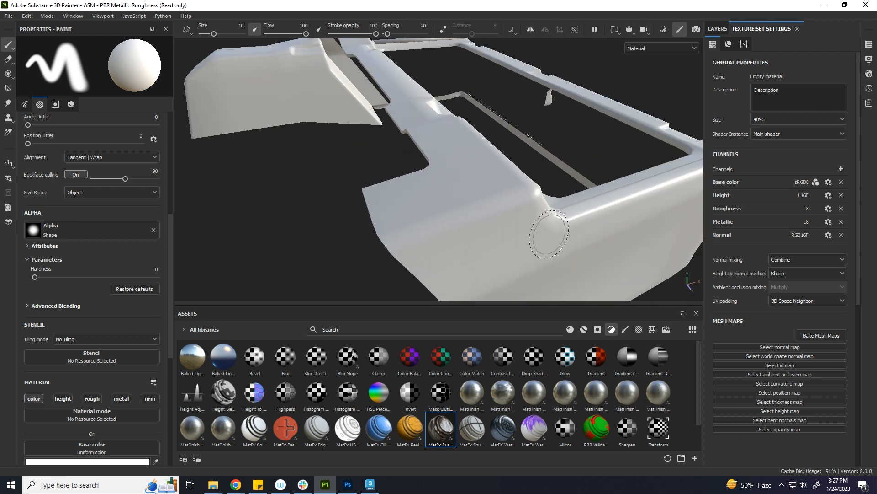
{"action": "left_click", "coordinate": [820, 335]}
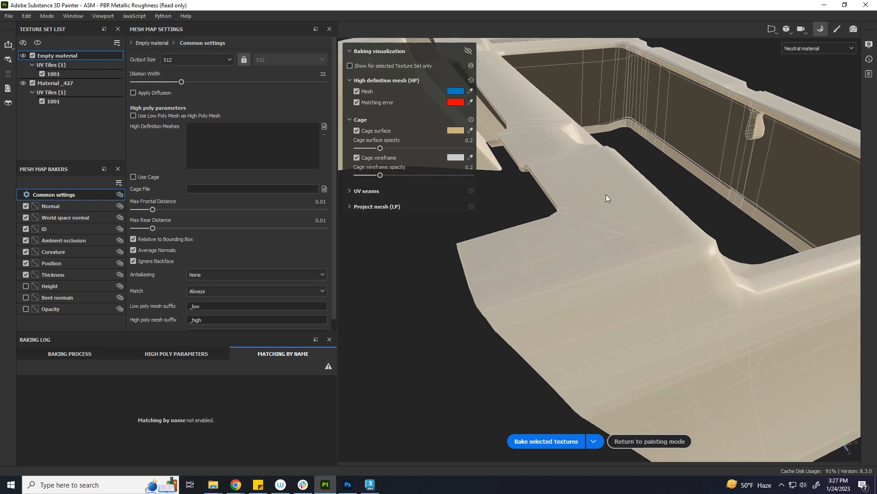
- Expand the UV seams visualization options and open the cage surface colour picker
{"action": "left_click", "coordinate": [364, 191]}
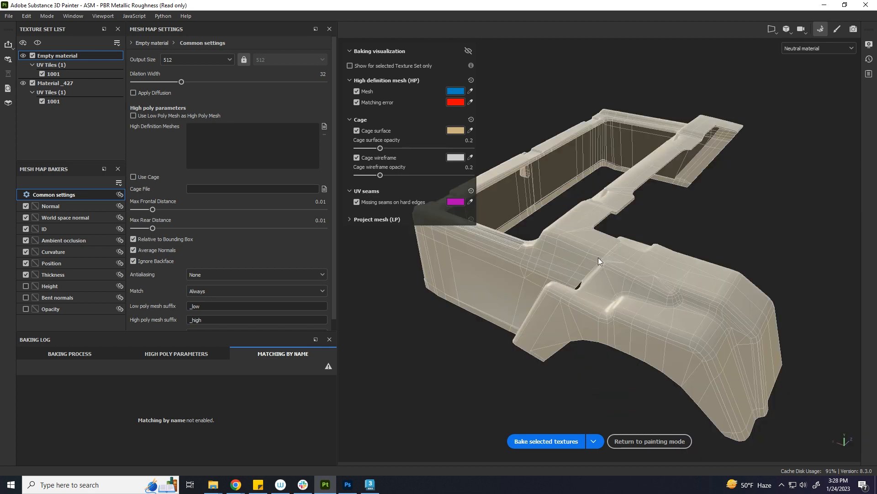
{"action": "mouse_move", "coordinate": [514, 269]}
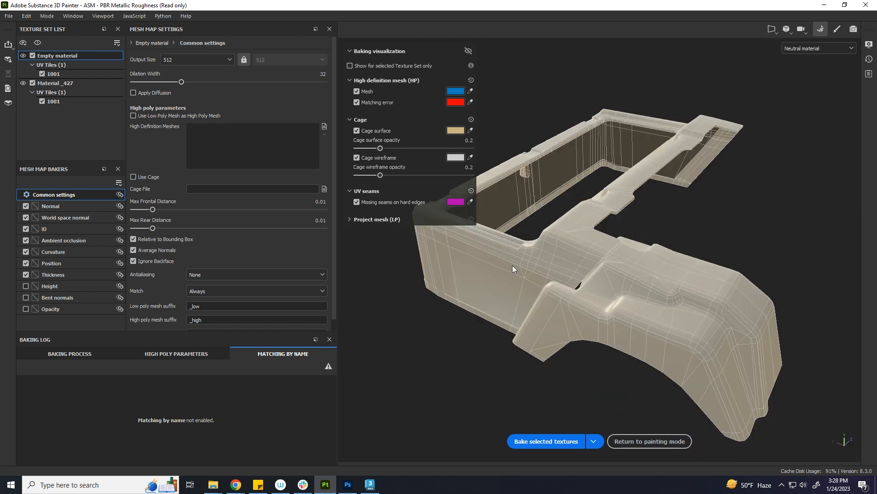
{"action": "left_click", "coordinate": [455, 131]}
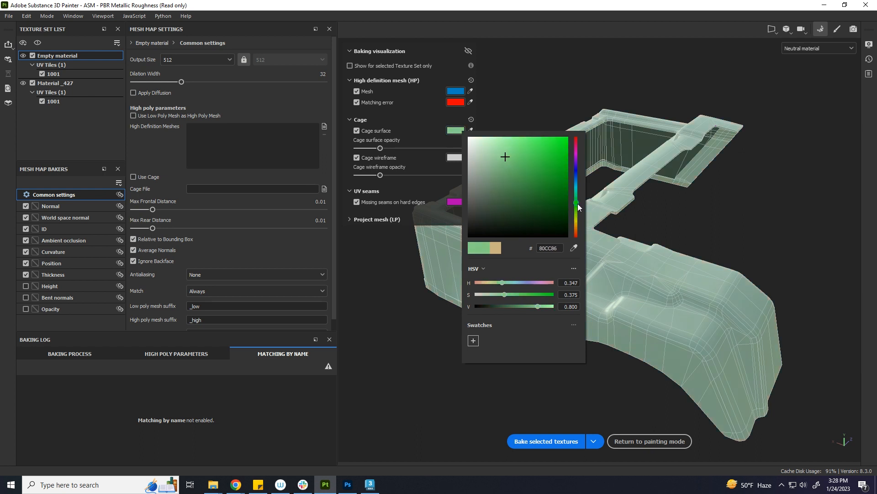
{"action": "left_click_drag", "start_coordinate": [576, 201], "coordinate": [576, 184]}
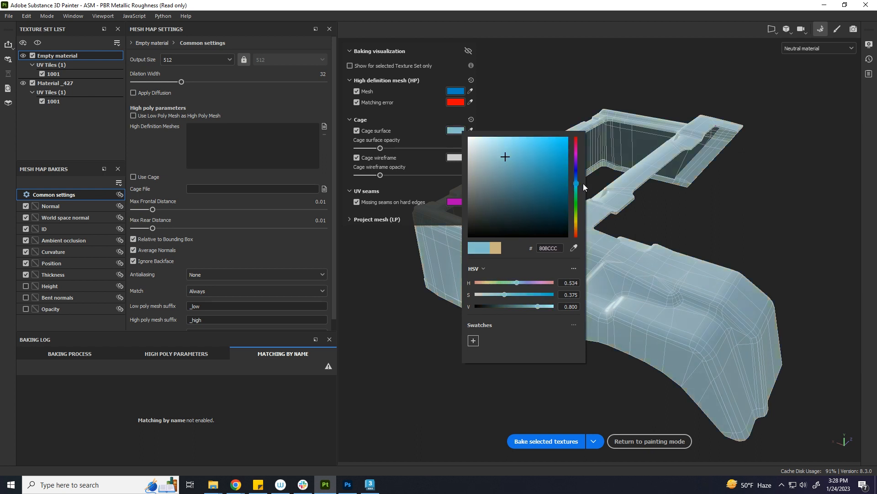
{"action": "left_click", "coordinate": [553, 148]}
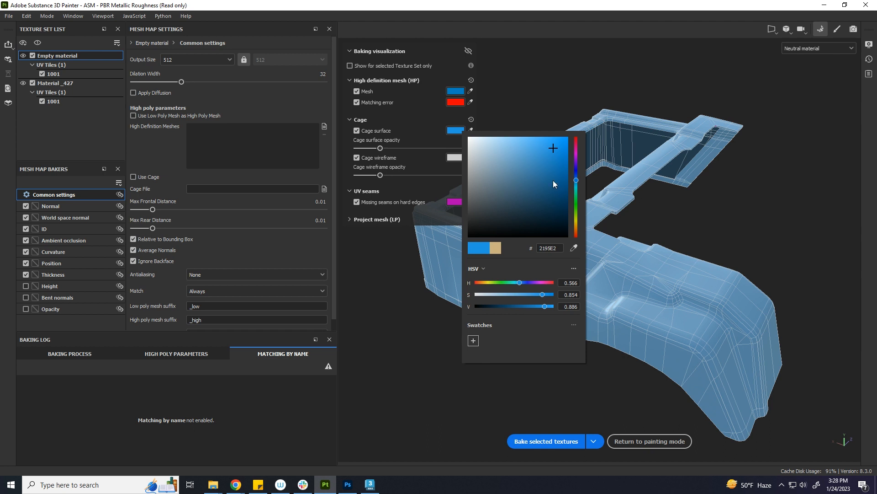
{"action": "left_click_drag", "start_coordinate": [553, 147], "coordinate": [504, 162]}
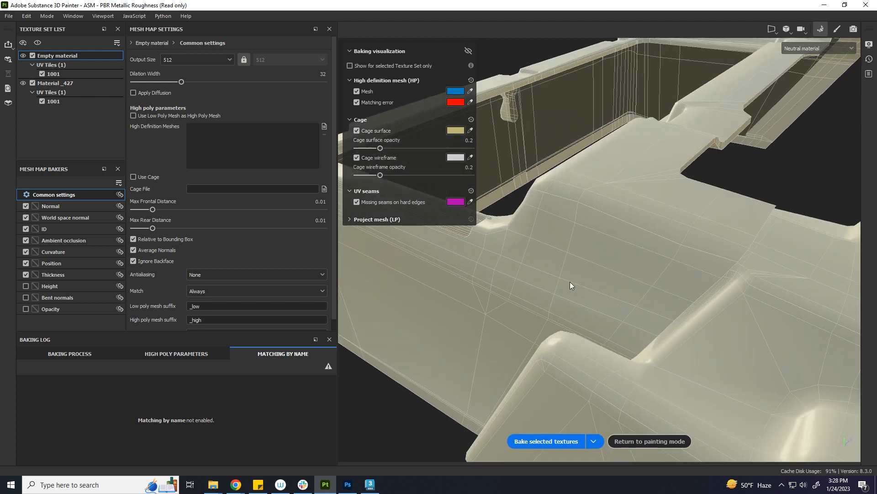
{"action": "left_click", "coordinate": [455, 157]}
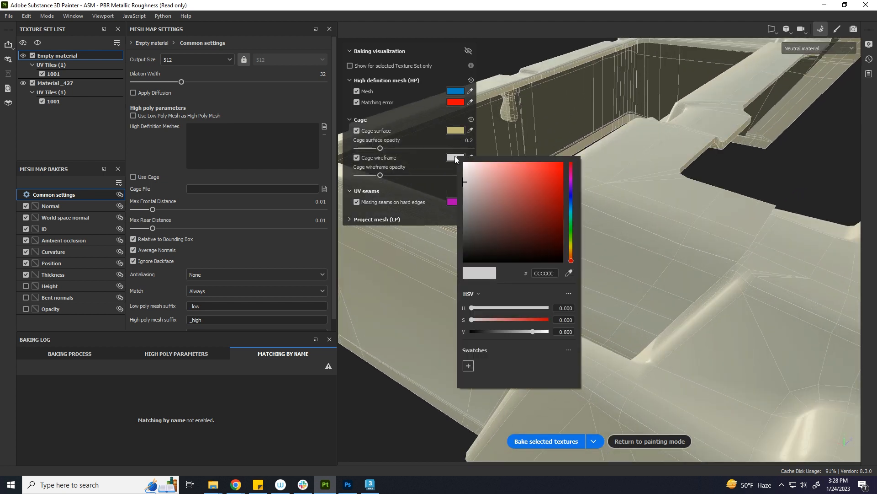
{"action": "left_click", "coordinate": [556, 176]}
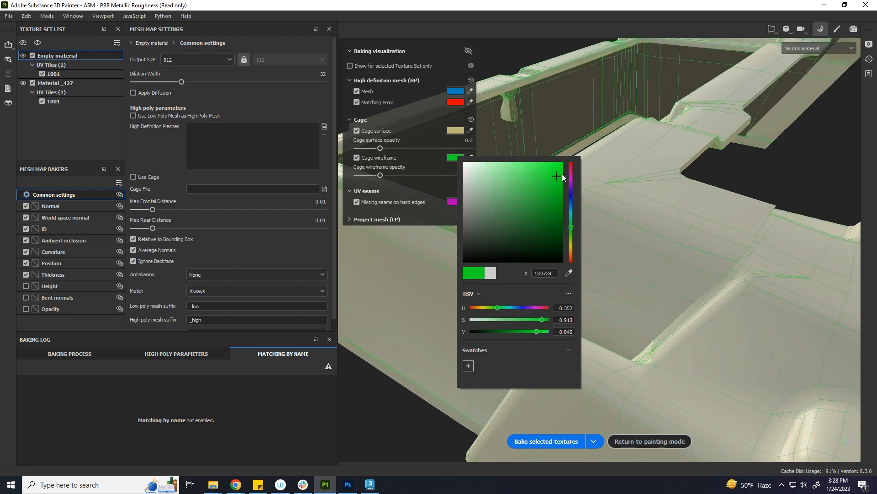
{"action": "left_click", "coordinate": [560, 172]}
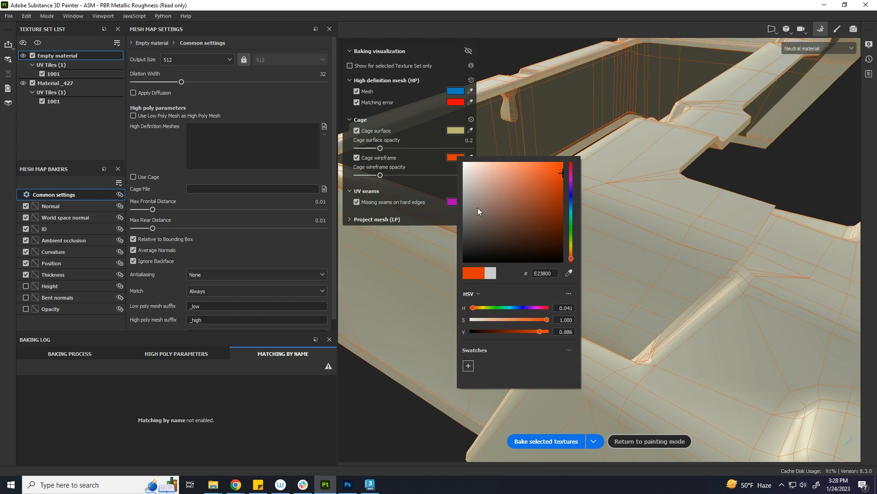
{"action": "left_click", "coordinate": [464, 168]}
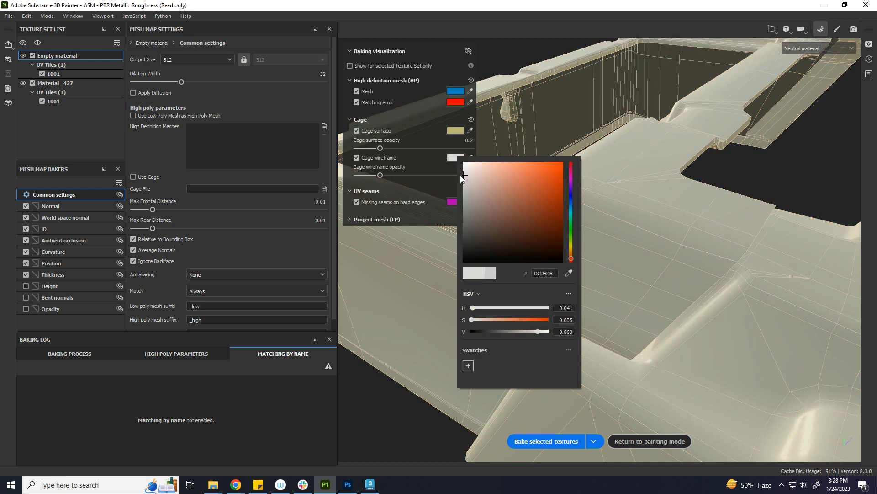
{"action": "left_click", "coordinate": [417, 344]}
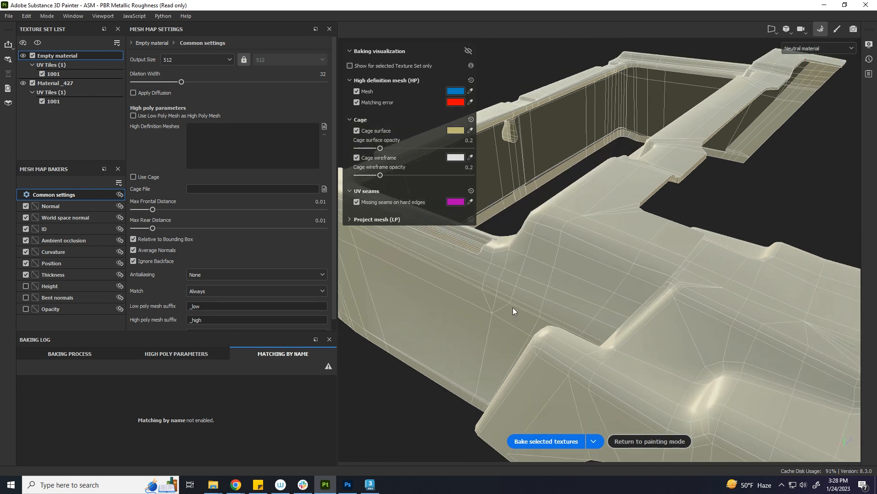
- Expand Project mesh (LP) visualization options and orbit to view the open top
{"action": "left_click", "coordinate": [349, 219]}
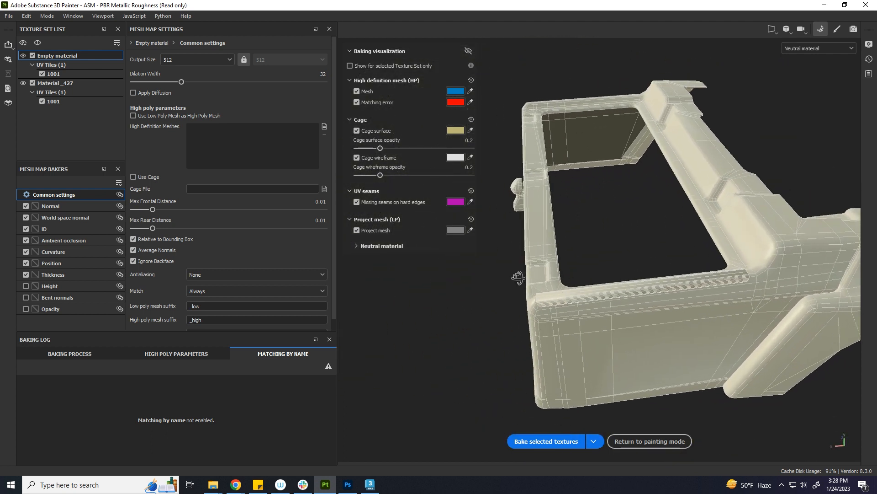
{"action": "left_click_drag", "start_coordinate": [615, 224], "coordinate": [554, 302]}
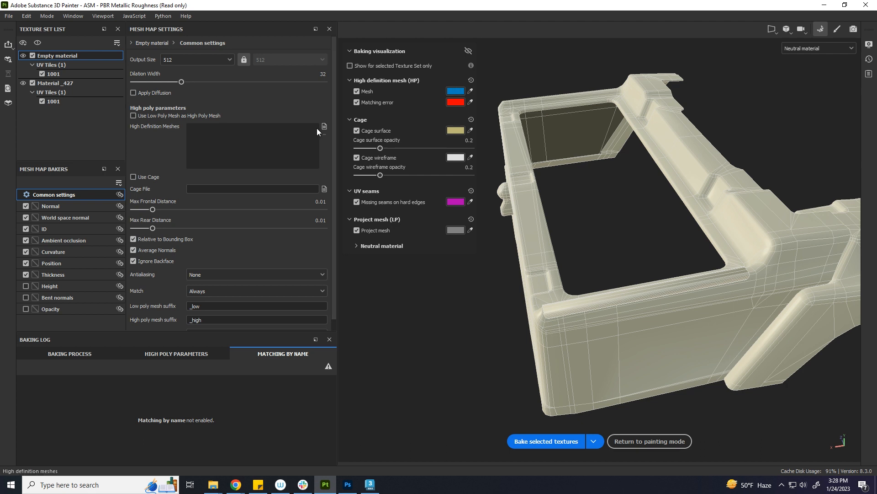
- Load bedbox_high.fbx as the high-definition mesh and inspect the red mismatched parts
{"action": "left_click", "coordinate": [324, 126]}
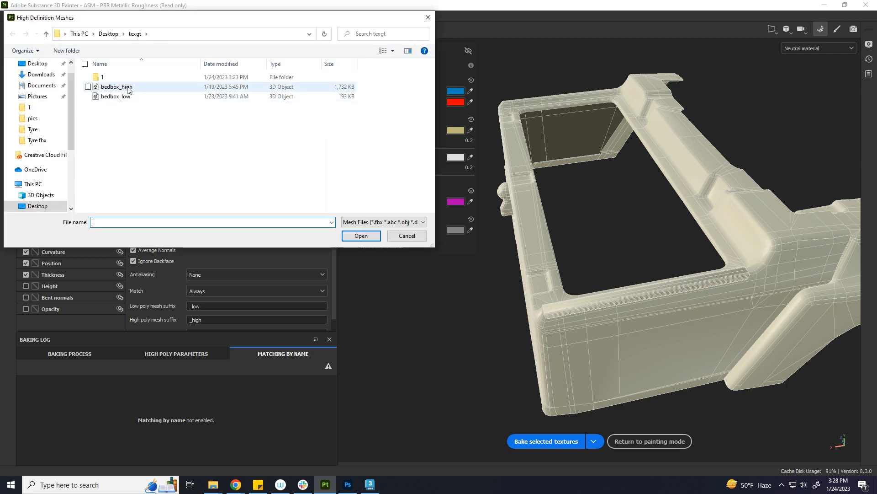
{"action": "left_click", "coordinate": [361, 235]}
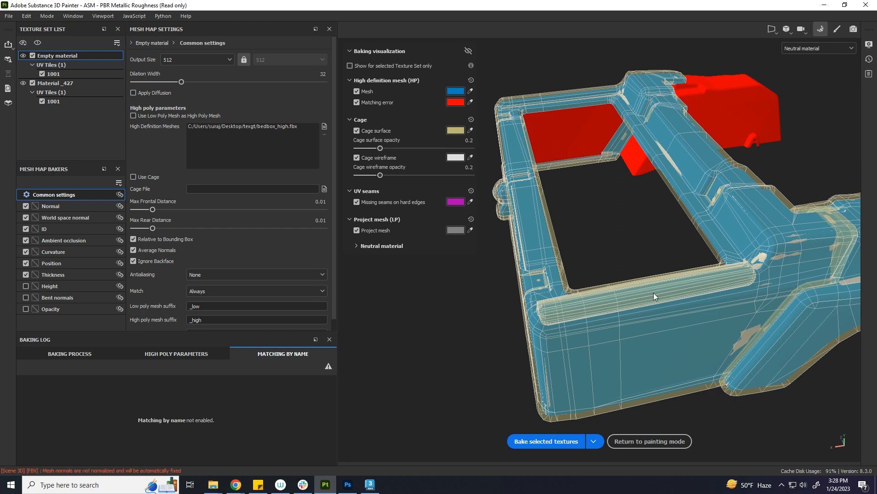
{"action": "left_click_drag", "start_coordinate": [655, 297], "coordinate": [575, 317]}
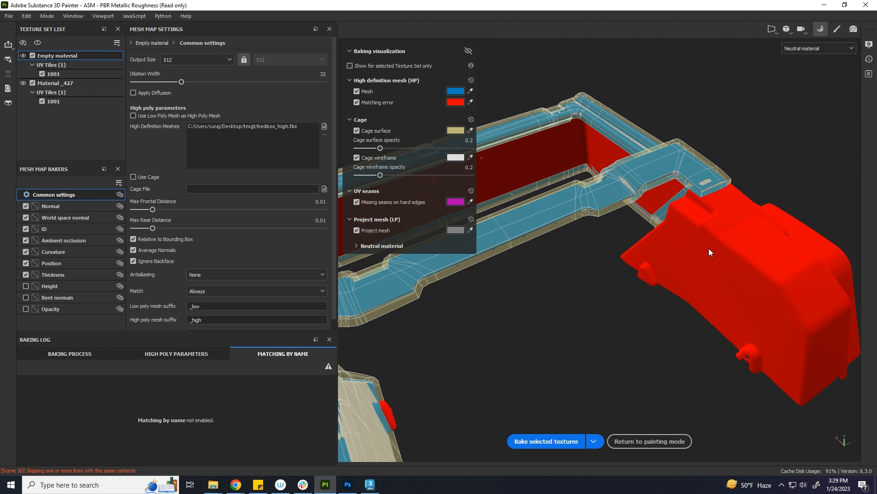
{"action": "left_click_drag", "start_coordinate": [711, 252], "coordinate": [736, 196]}
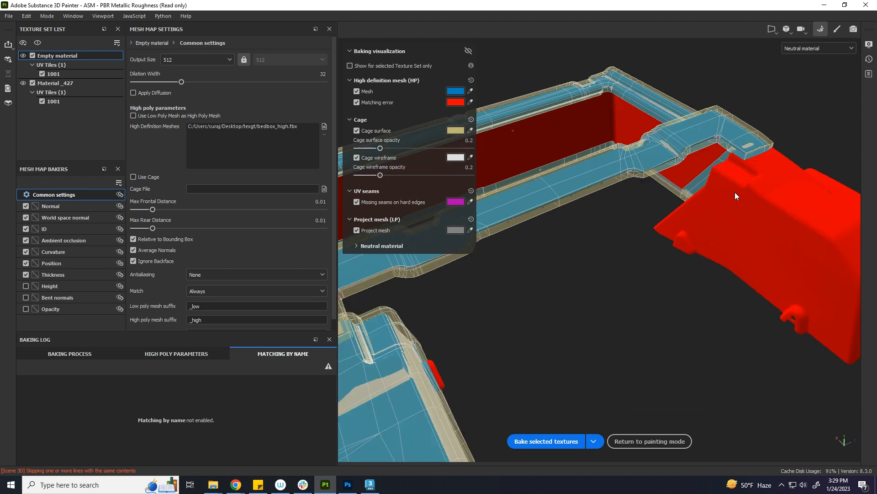
- Set Common settings Match to By Mesh Name, glancing at World space normal settings
{"action": "left_click", "coordinate": [256, 291]}
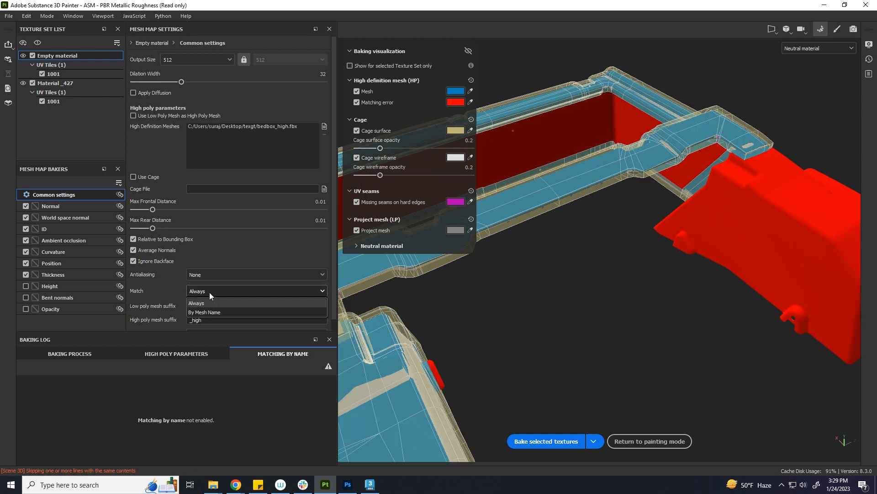
{"action": "left_click", "coordinate": [204, 311]}
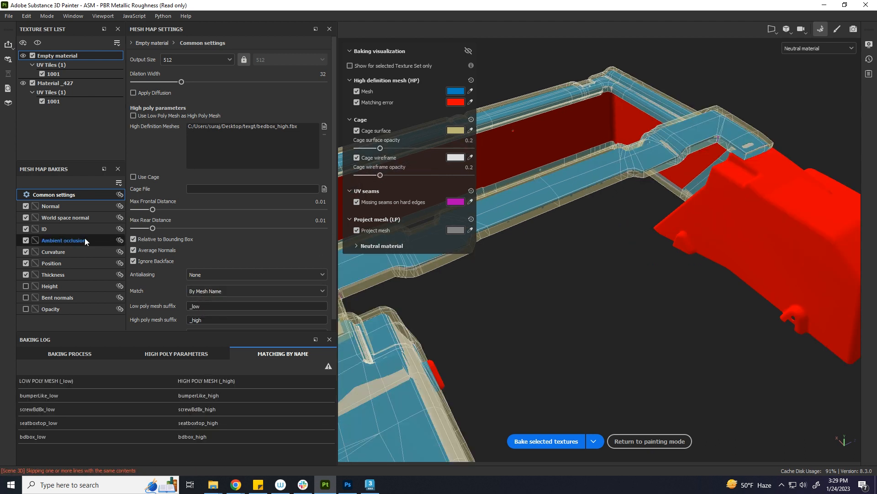
{"action": "left_click", "coordinate": [65, 217]}
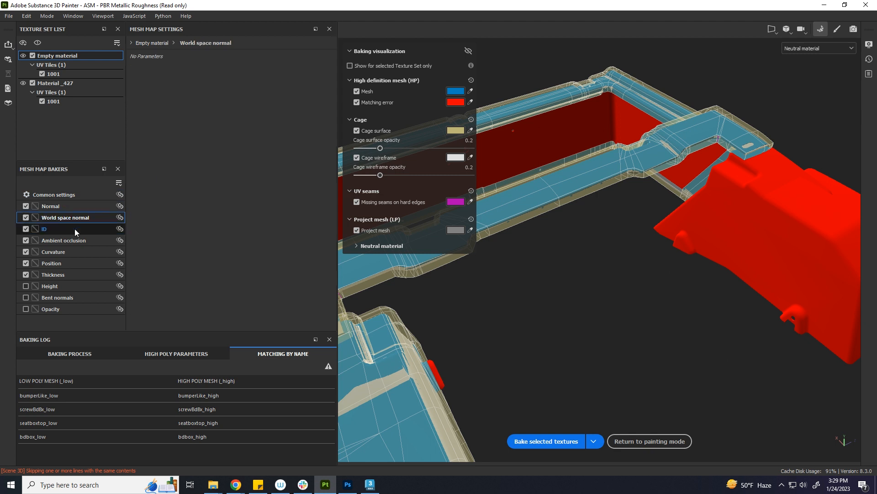
{"action": "left_click", "coordinate": [56, 194]}
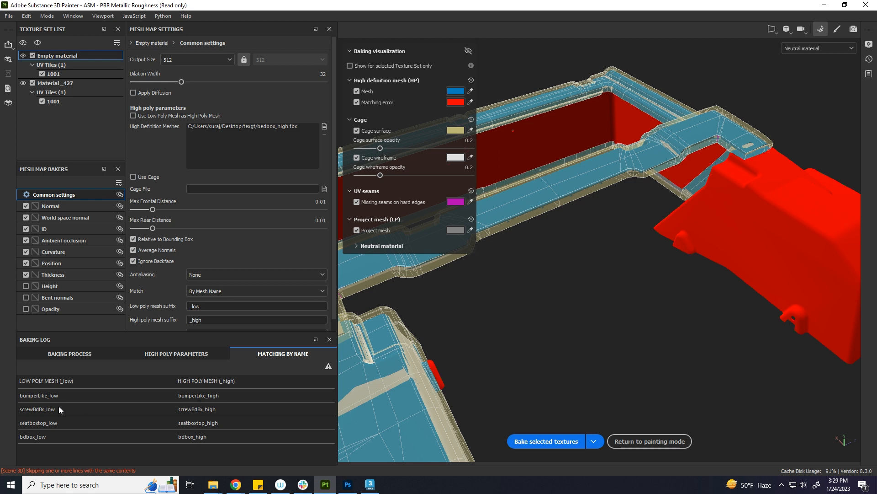
{"action": "mouse_move", "coordinate": [242, 391]}
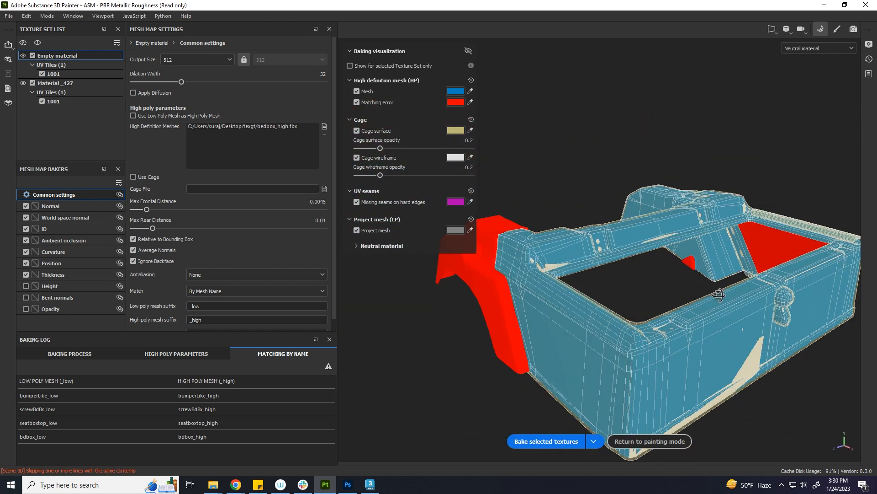
- Raise the max frontal ray distance to 0.0067 while checking cage coverage on the bedbox
{"action": "left_click_drag", "start_coordinate": [716, 294], "coordinate": [580, 299]}
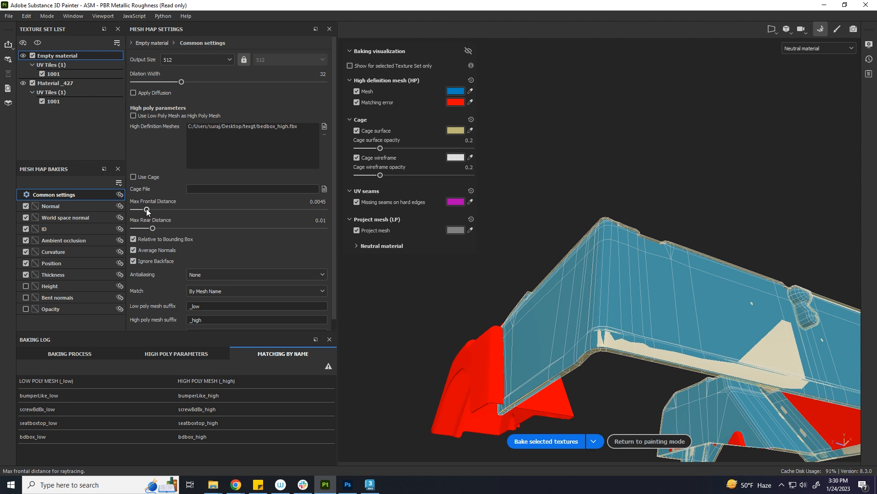
{"action": "left_click_drag", "start_coordinate": [147, 210], "coordinate": [145, 209]}
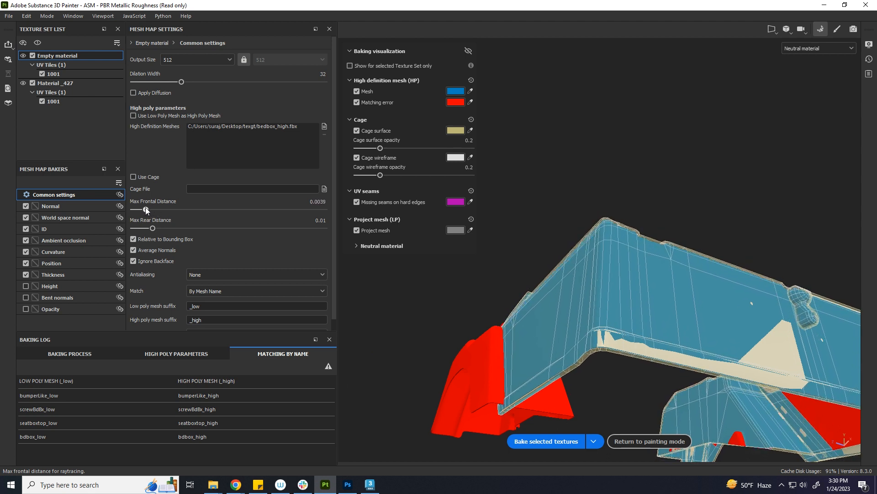
{"action": "left_click_drag", "start_coordinate": [144, 210], "coordinate": [149, 210]}
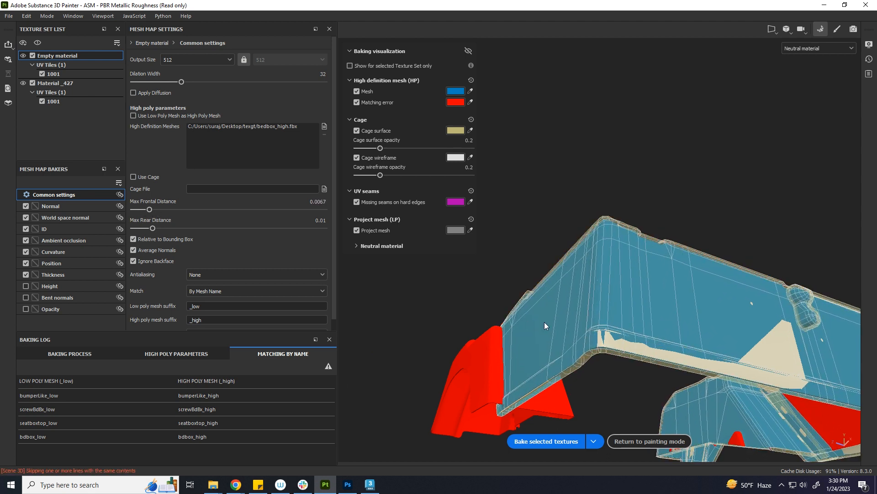
{"action": "left_click_drag", "start_coordinate": [546, 326], "coordinate": [529, 352]}
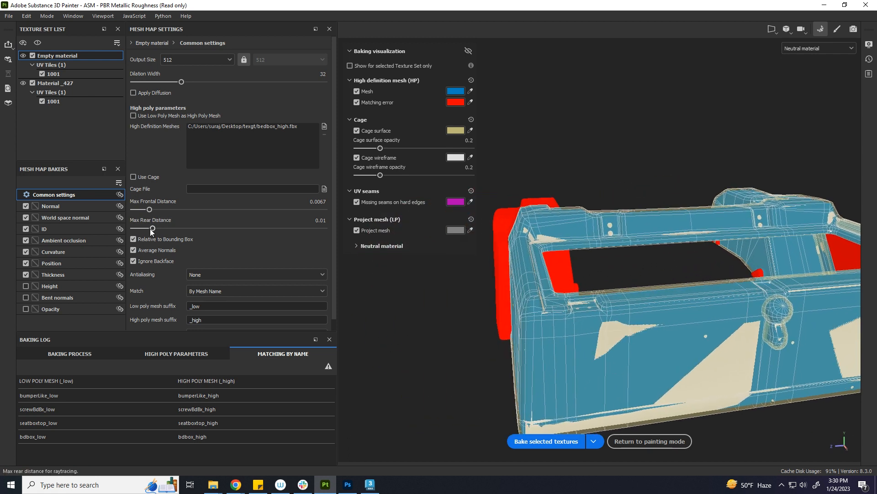
- Try a larger max rear distance, return it to 0.01, and start baking
{"action": "left_click_drag", "start_coordinate": [152, 230], "coordinate": [160, 229]}
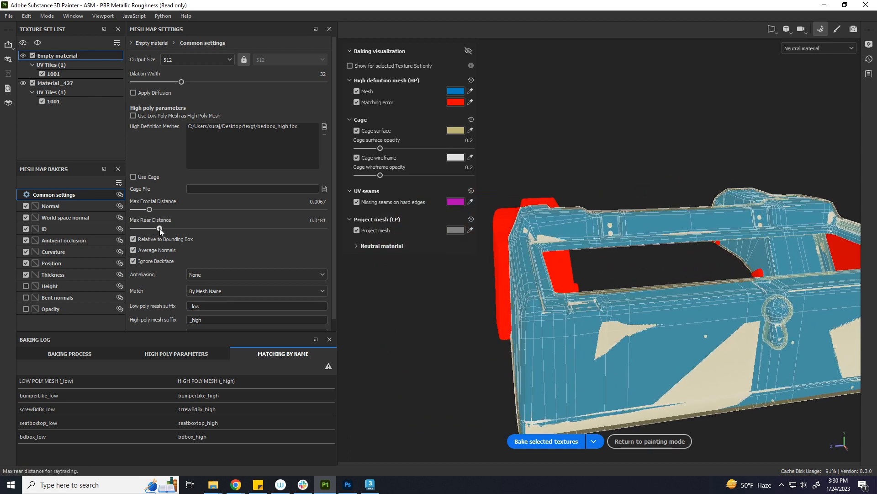
{"action": "left_click_drag", "start_coordinate": [159, 229], "coordinate": [151, 228]}
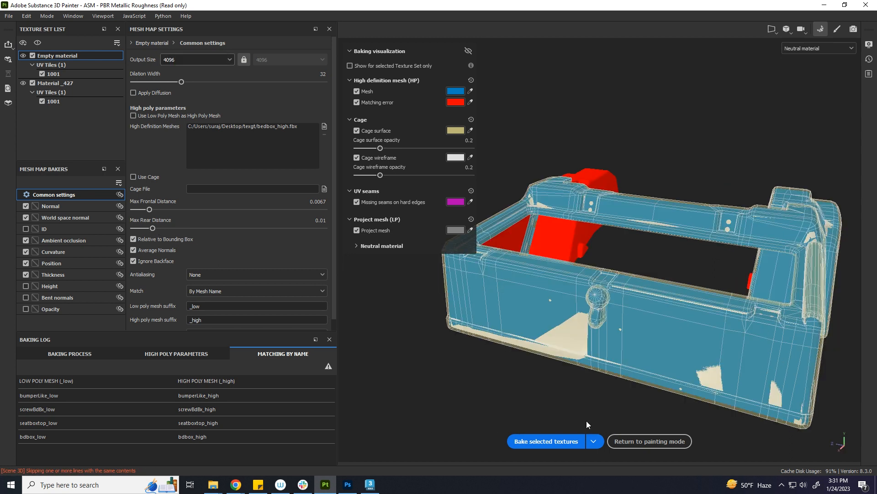
{"action": "left_click", "coordinate": [543, 441]}
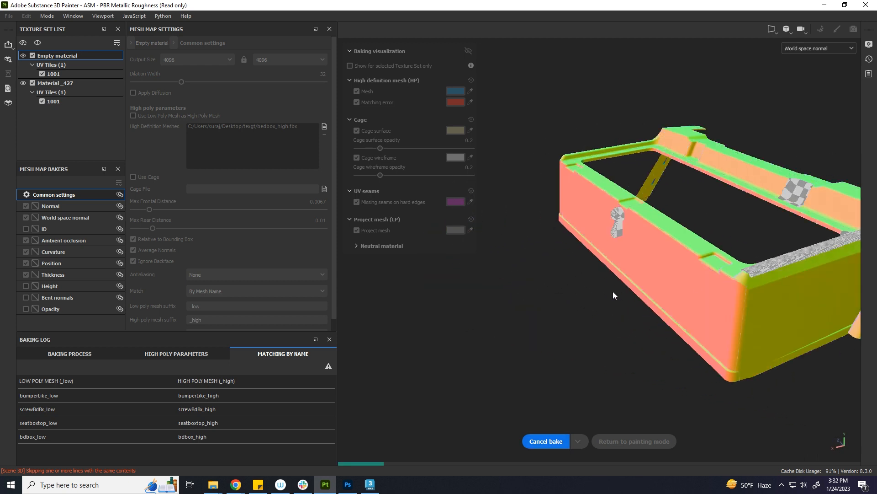
- Preview ambient occlusion, position, thickness, normal, world space normal and curvature maps on the bedbox
{"action": "left_click", "coordinate": [817, 47]}
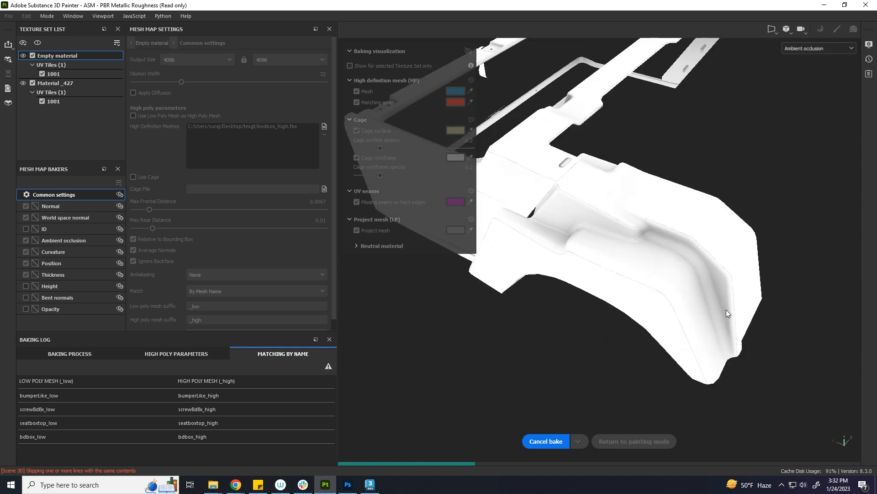
{"action": "left_click", "coordinate": [818, 48]}
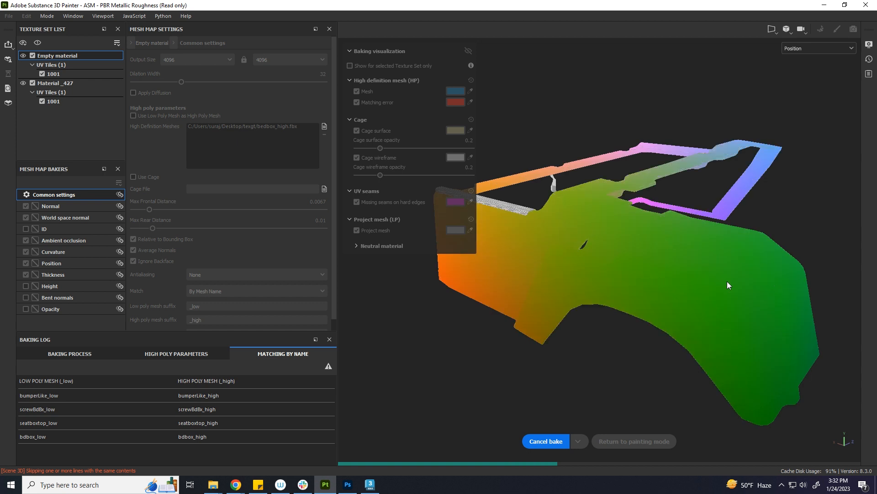
{"action": "left_click", "coordinate": [818, 48]}
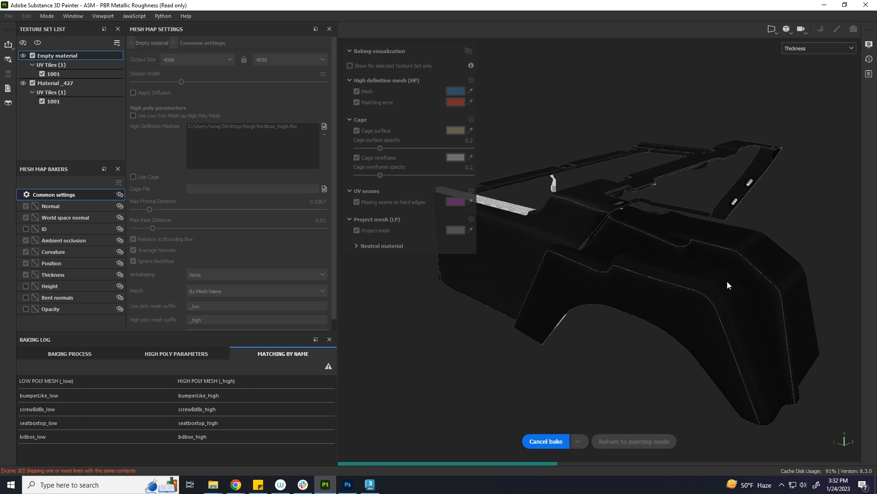
{"action": "left_click", "coordinate": [817, 48]}
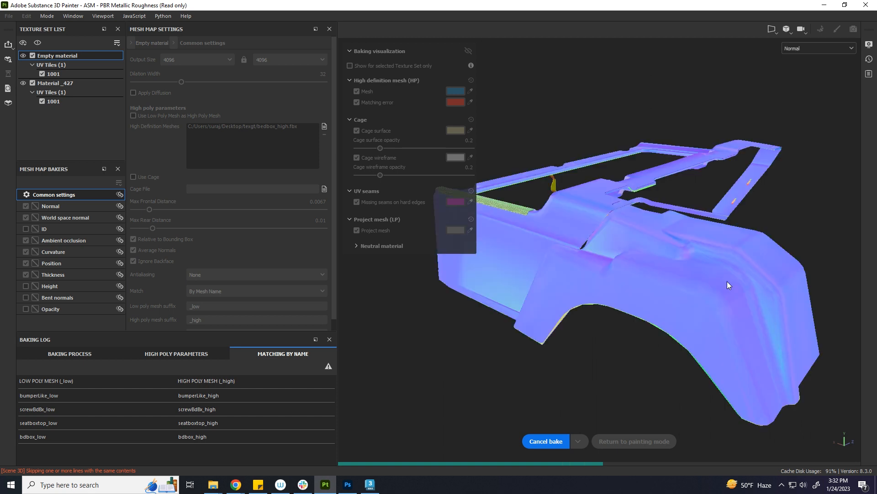
{"action": "left_click", "coordinate": [817, 48]}
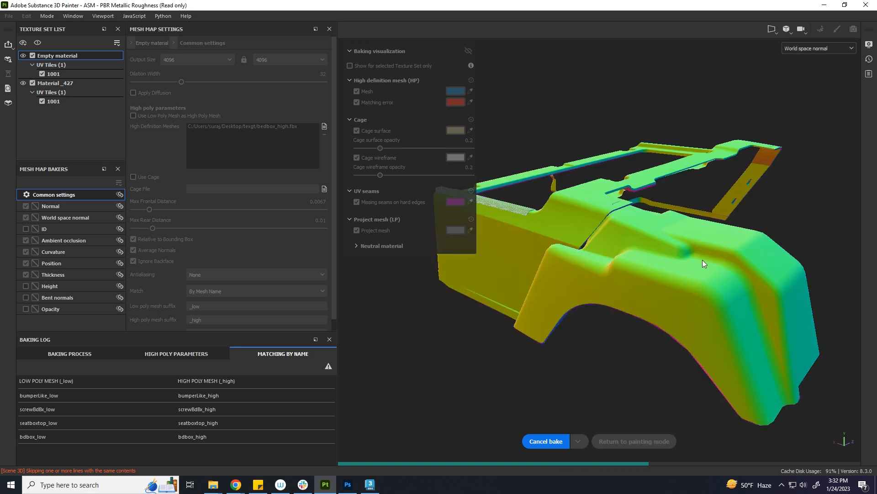
{"action": "left_click", "coordinate": [818, 48]}
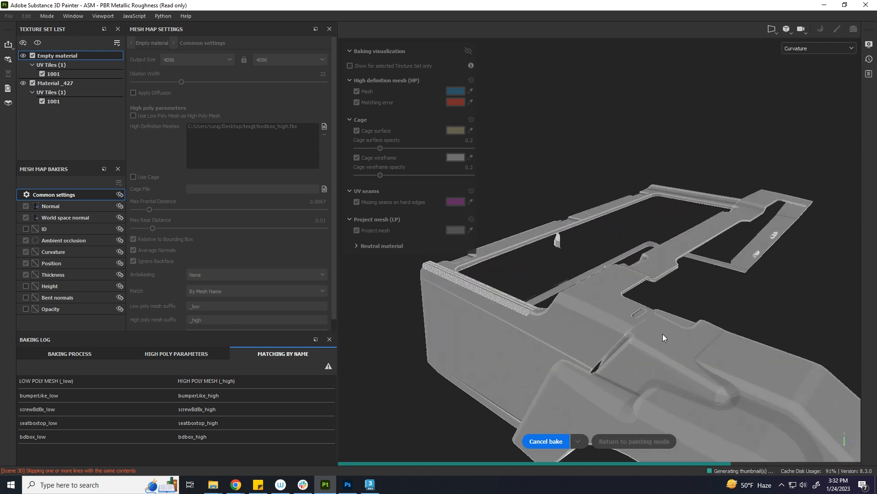
{"action": "left_click", "coordinate": [817, 48]}
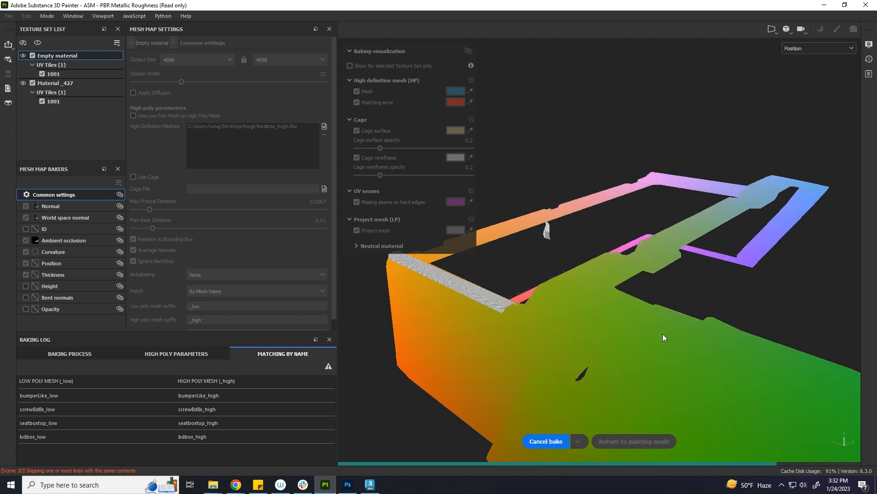
{"action": "left_click", "coordinate": [817, 48]}
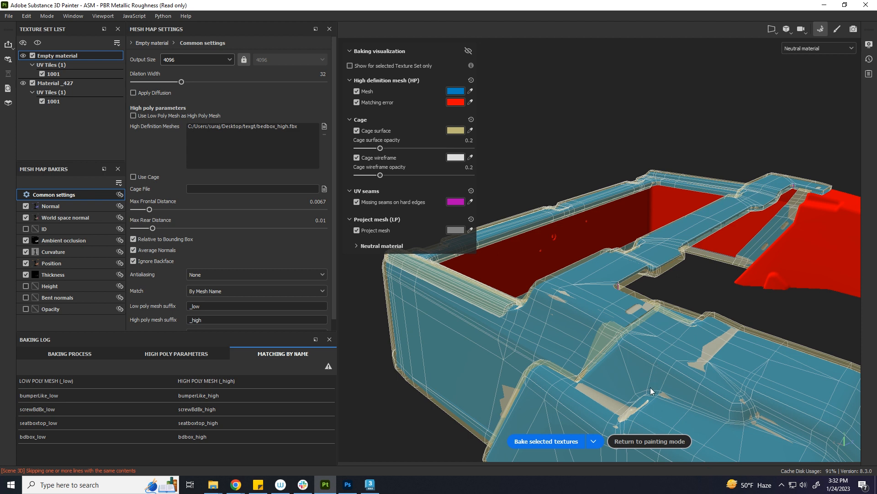
{"action": "mouse_move", "coordinate": [806, 78]}
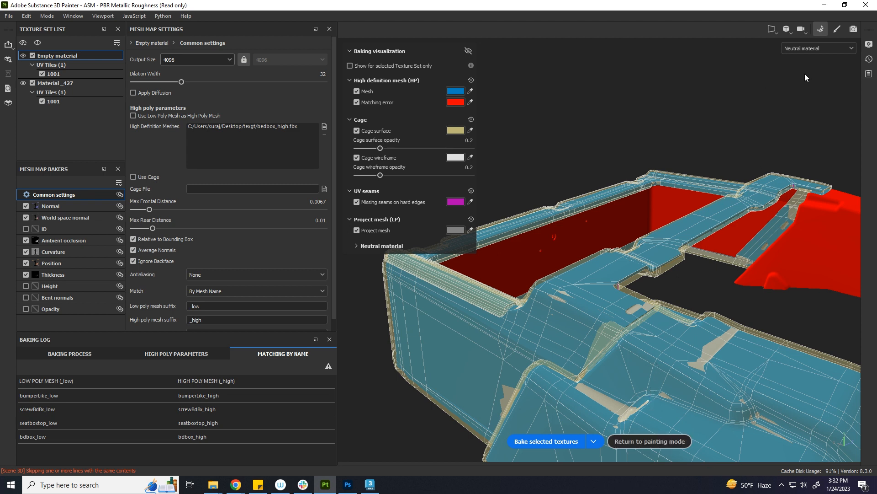
{"action": "mouse_move", "coordinate": [837, 29]}
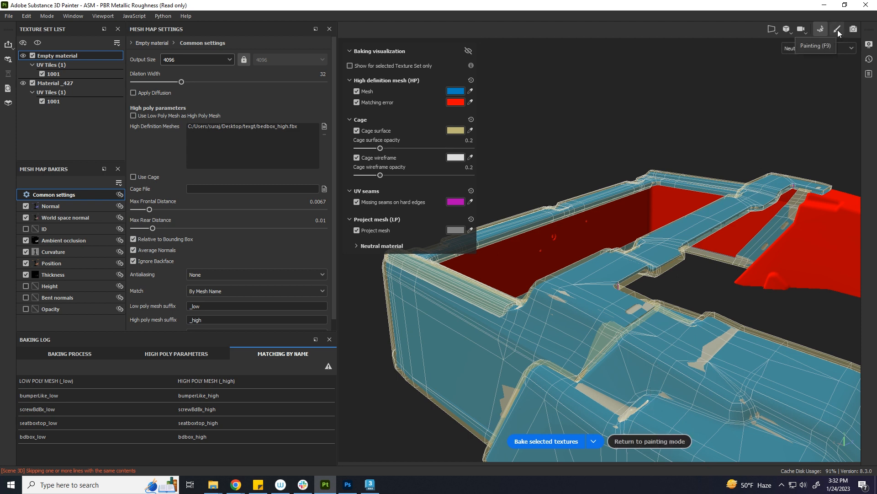